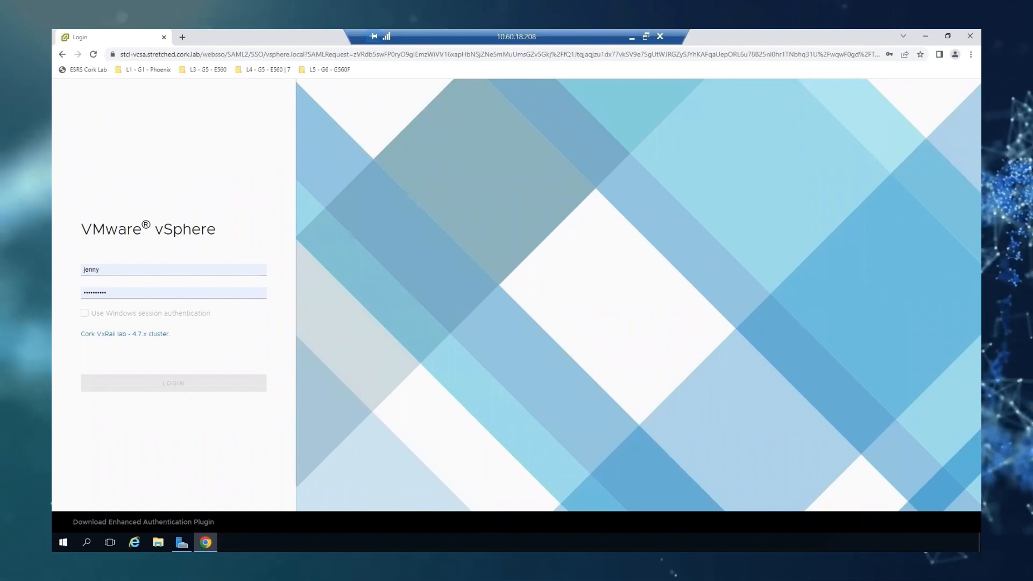
pyautogui.moveTo(252, 388)
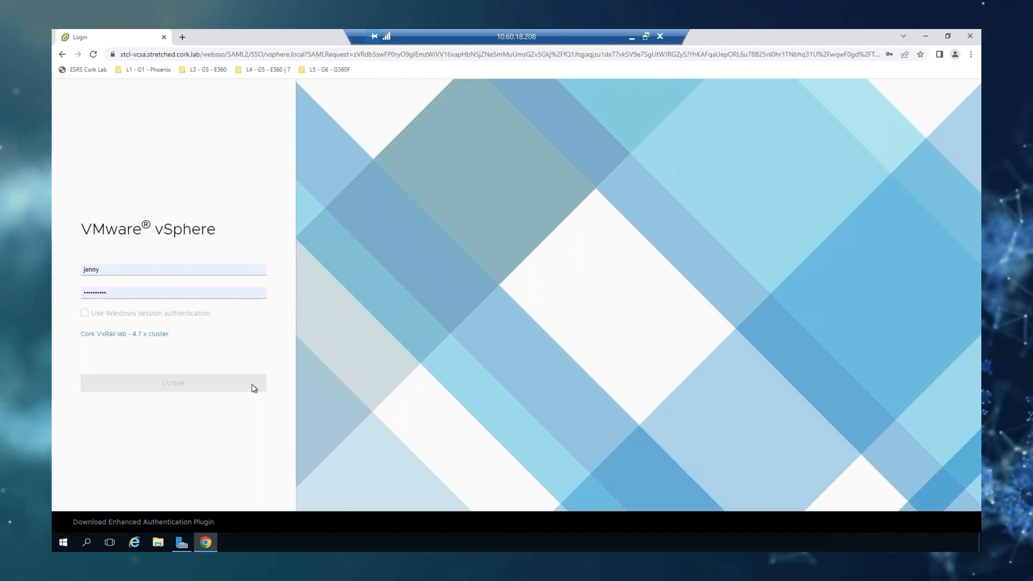
# Step: Log in to vCenter and view VxRail_Stretched_Cluster's two triggered alarms
pyautogui.click(173, 382)
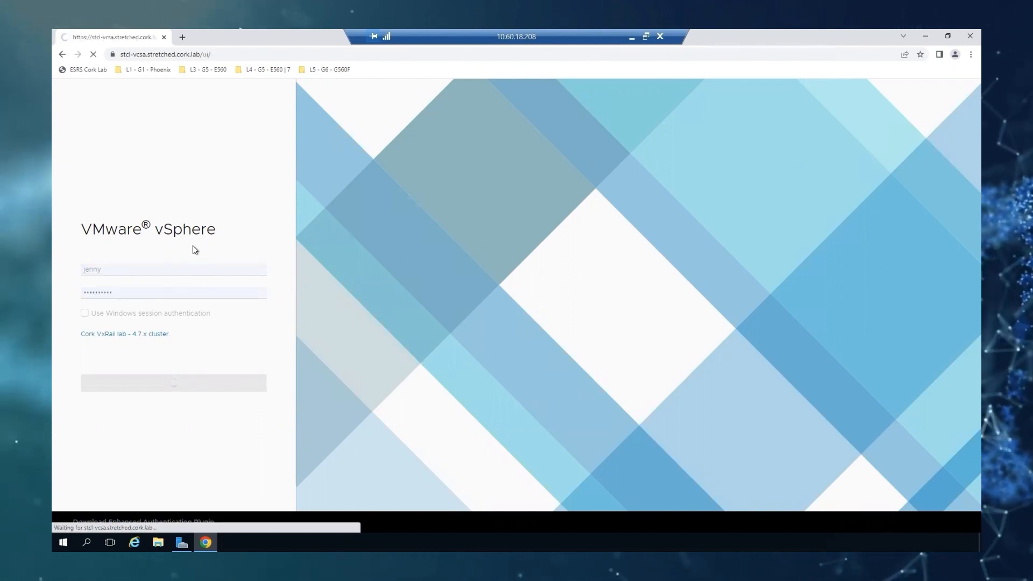
pyautogui.click(173, 382)
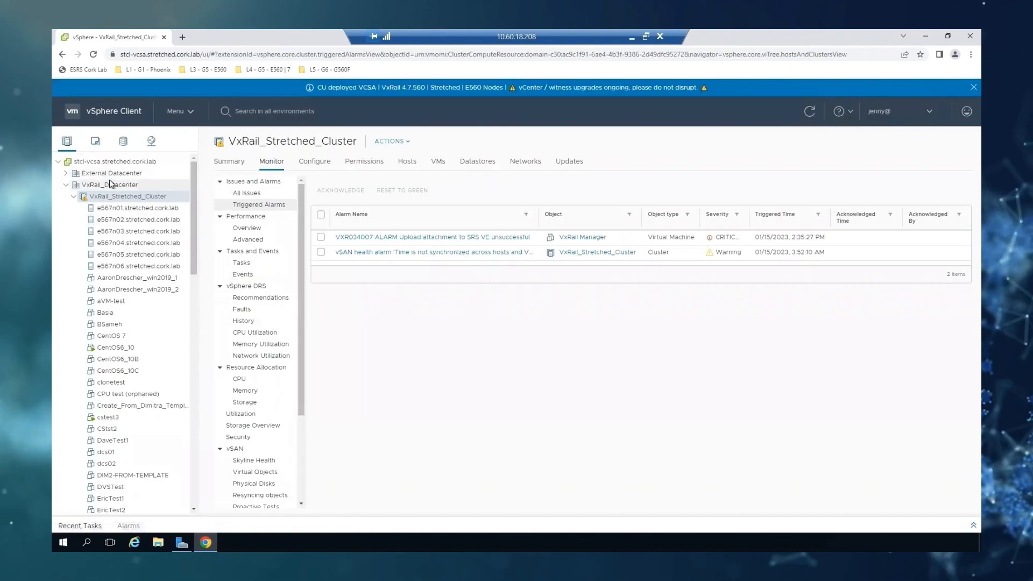
# Step: Open the cluster's Configure > VxRail Hosts page listing six E560 hosts
pyautogui.click(314, 160)
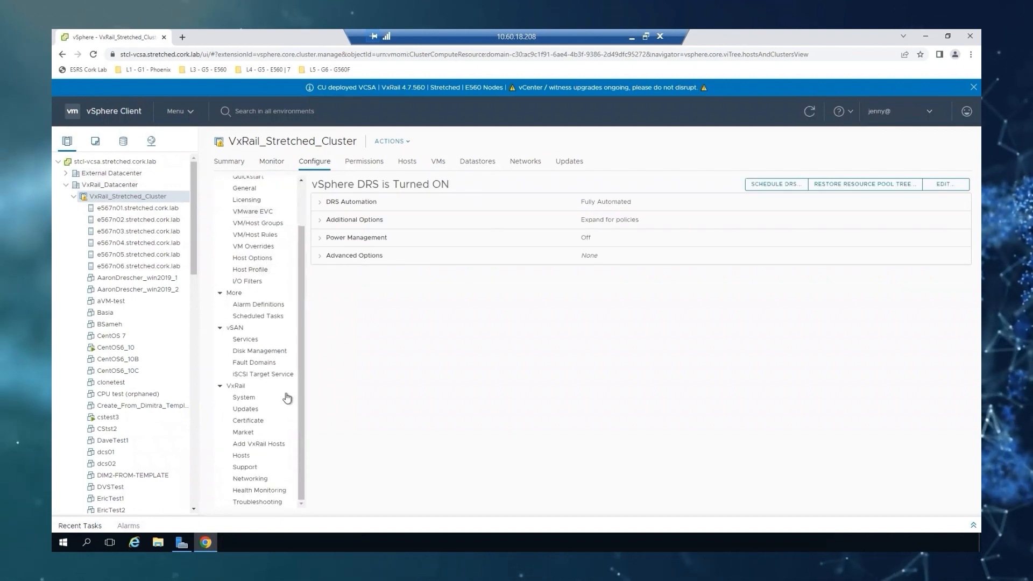
pyautogui.moveTo(244, 466)
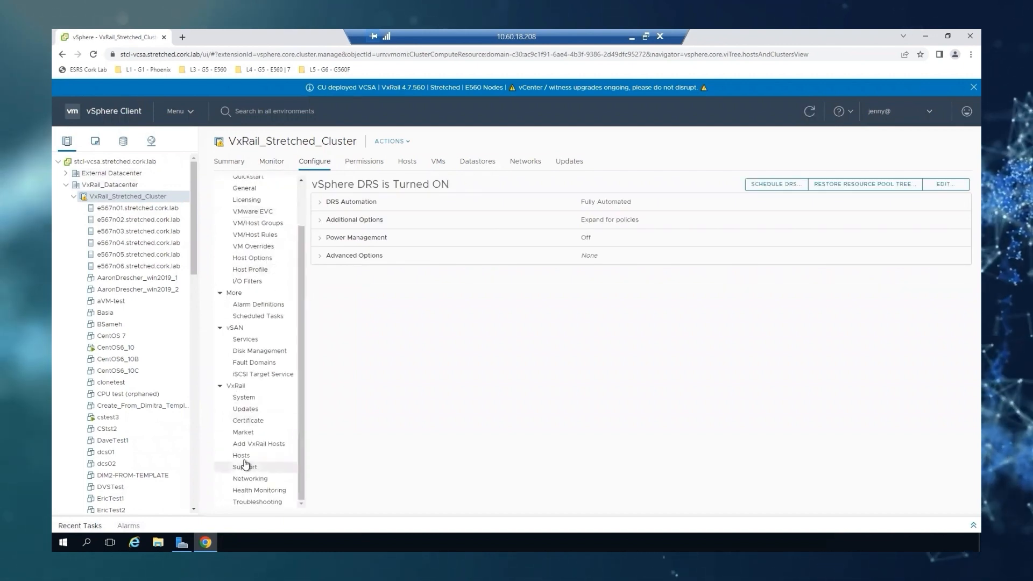
pyautogui.click(241, 455)
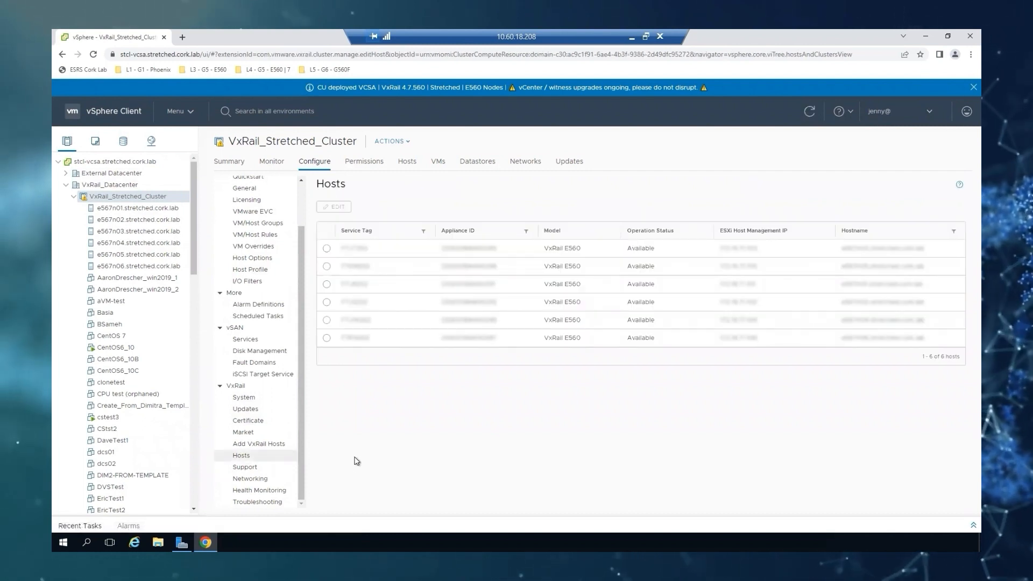
pyautogui.moveTo(363, 313)
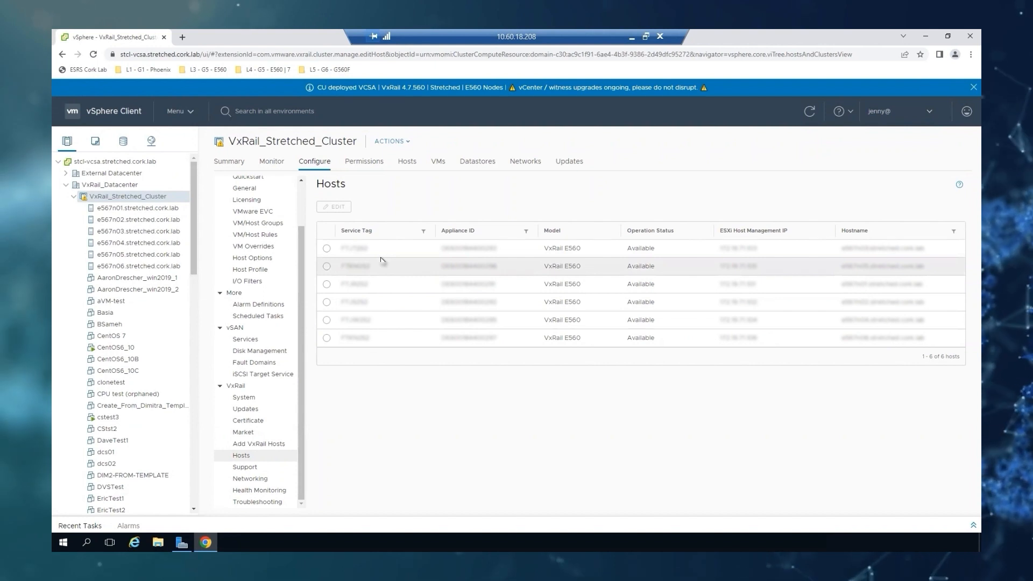
pyautogui.moveTo(457, 237)
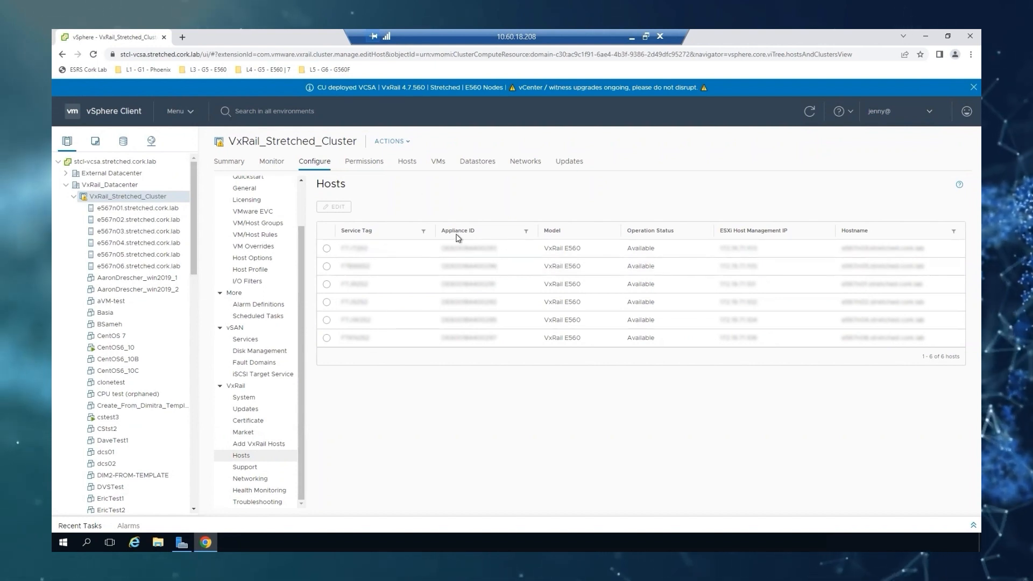
pyautogui.moveTo(466, 238)
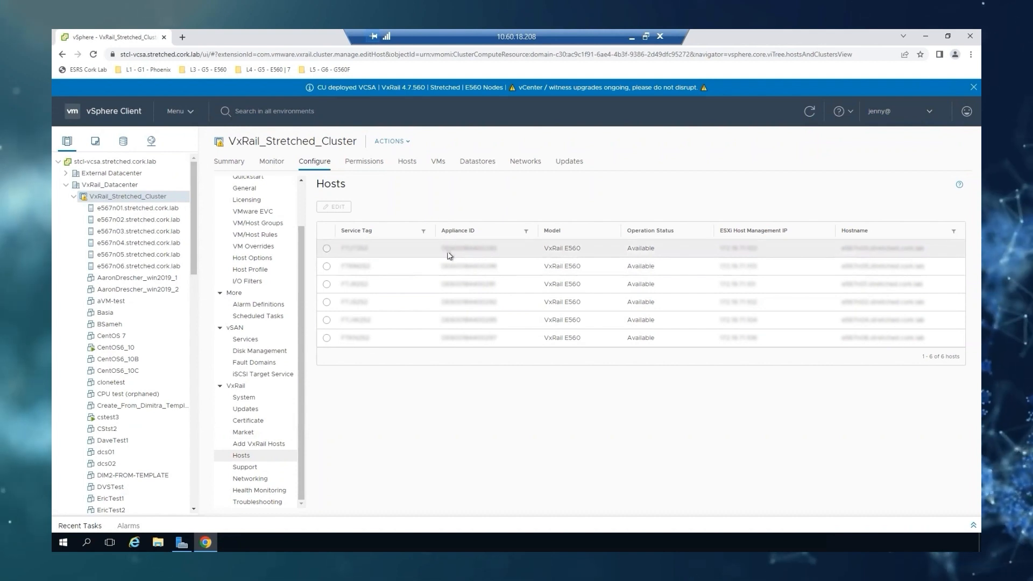
pyautogui.moveTo(472, 229)
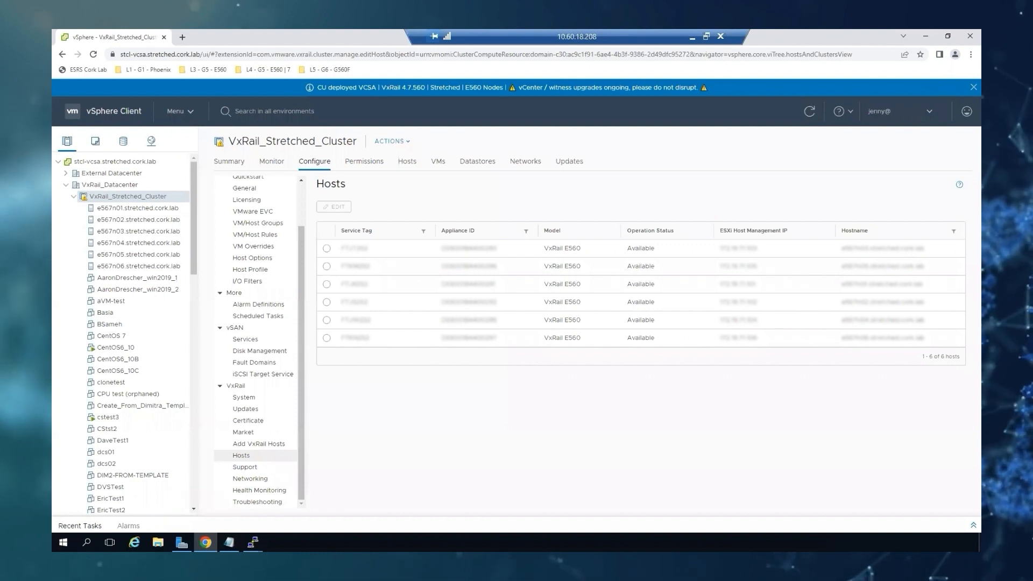
# Step: On VxRail Manager 4.7.560, connect to mysticmanager with psql -U postgres
pyautogui.click(252, 542)
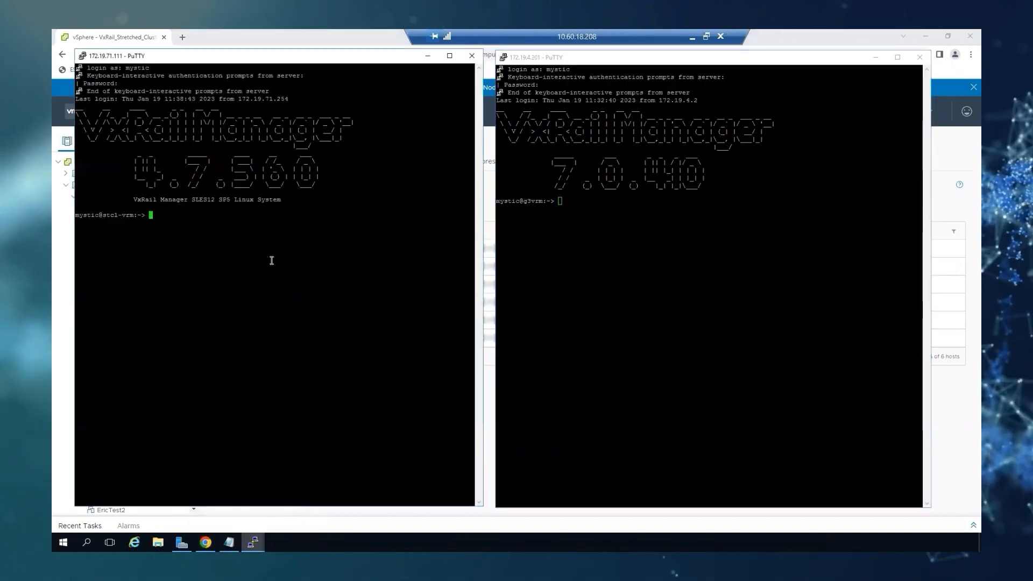
pyautogui.press('Return')
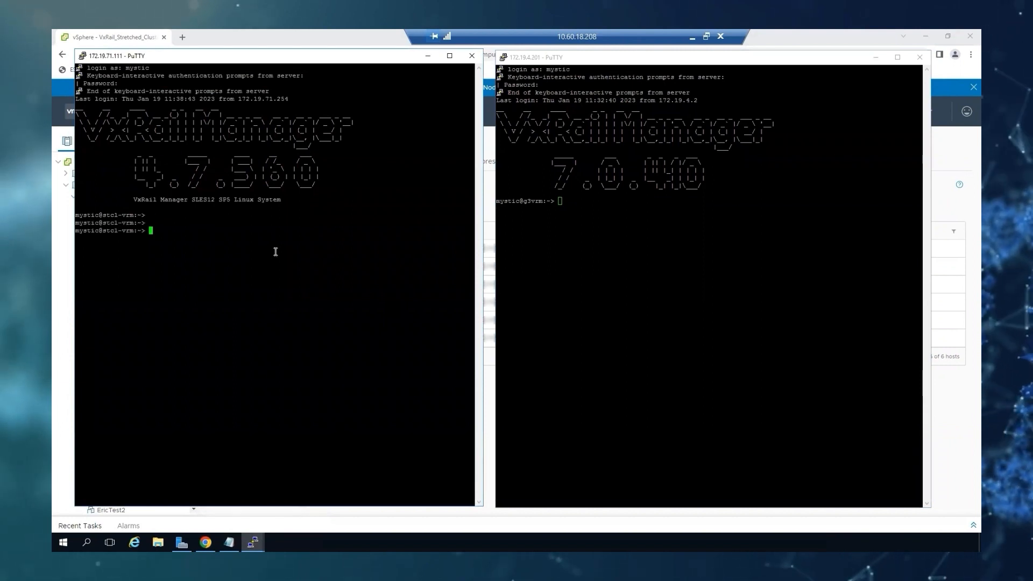
pyautogui.moveTo(252, 235)
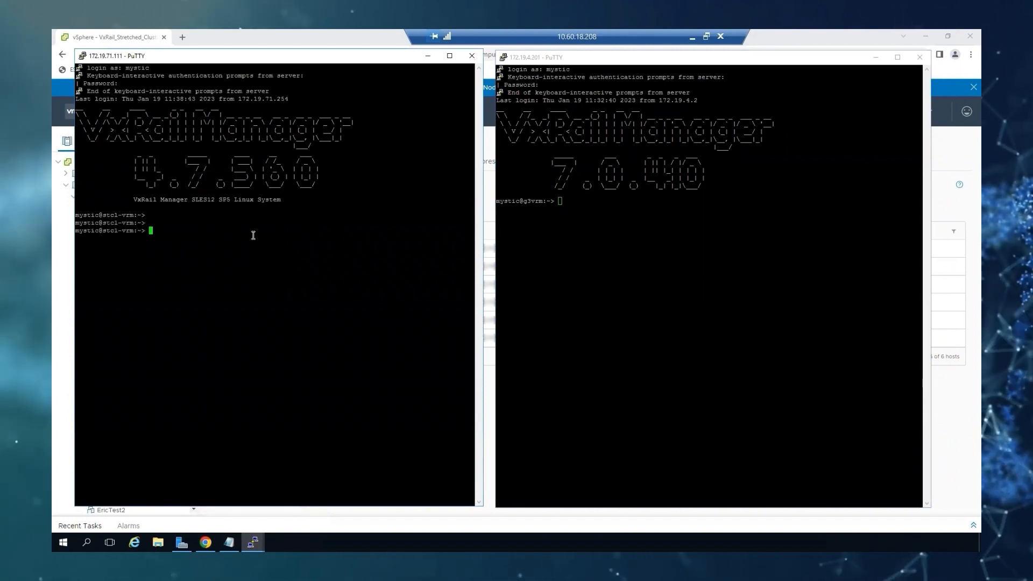
pyautogui.moveTo(213, 220)
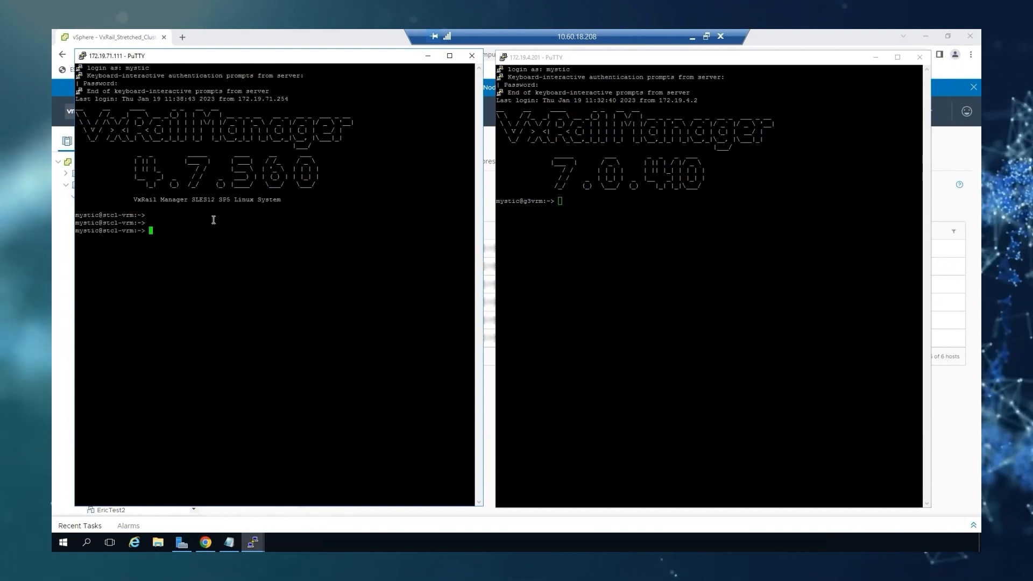
pyautogui.write('psql')
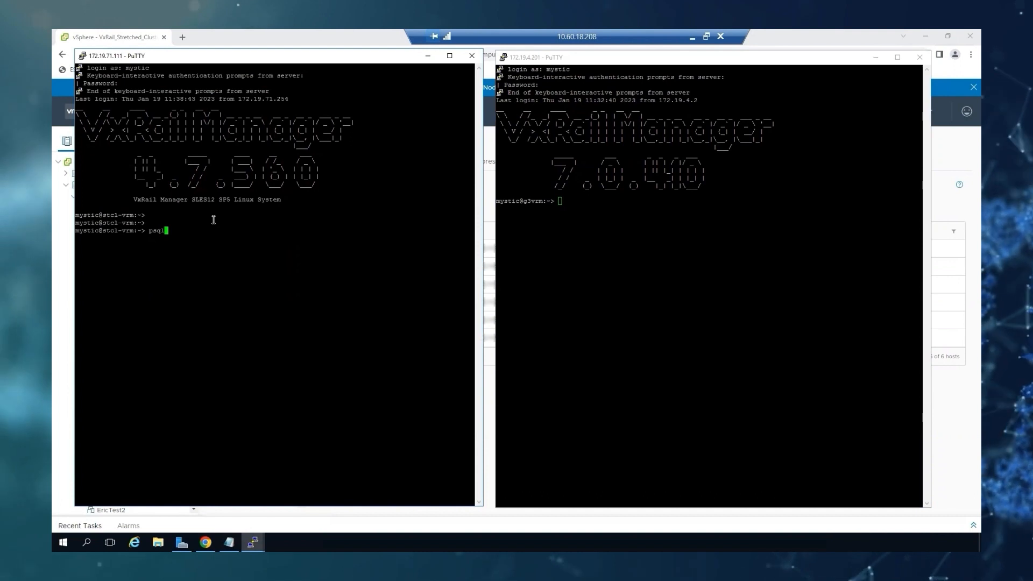
pyautogui.write('-U pos')
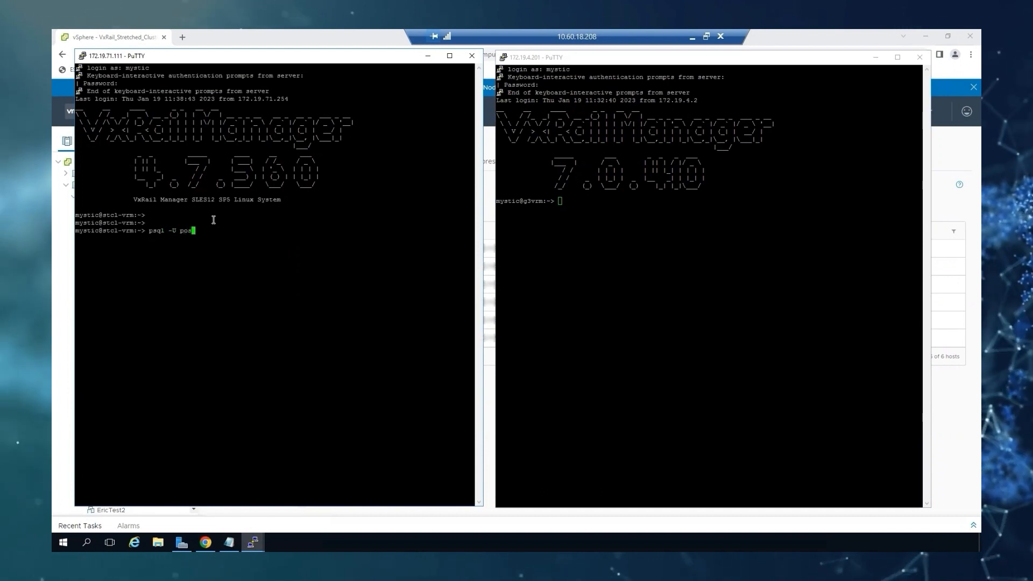
pyautogui.write('tgres')
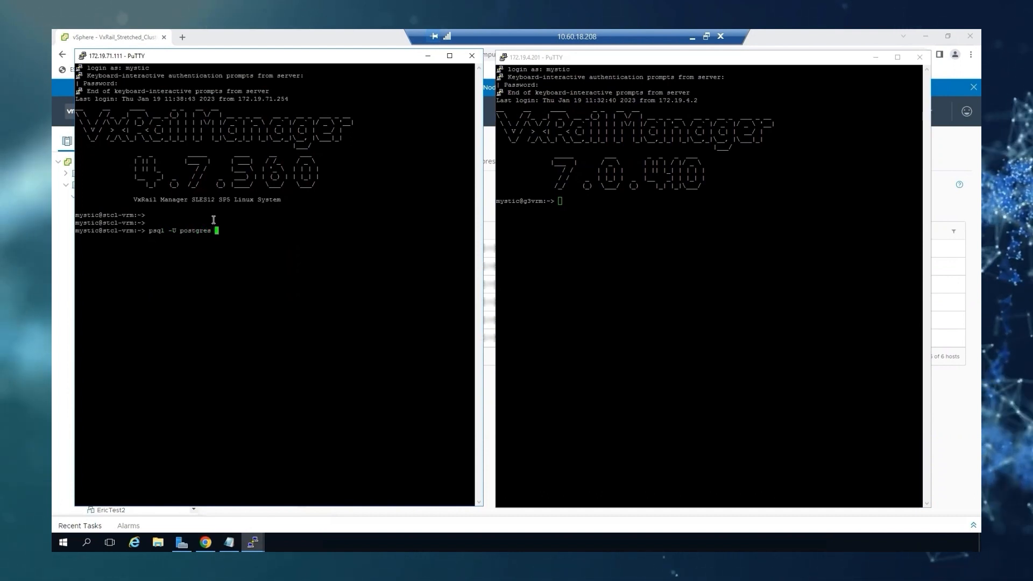
pyautogui.write('mysticmanager')
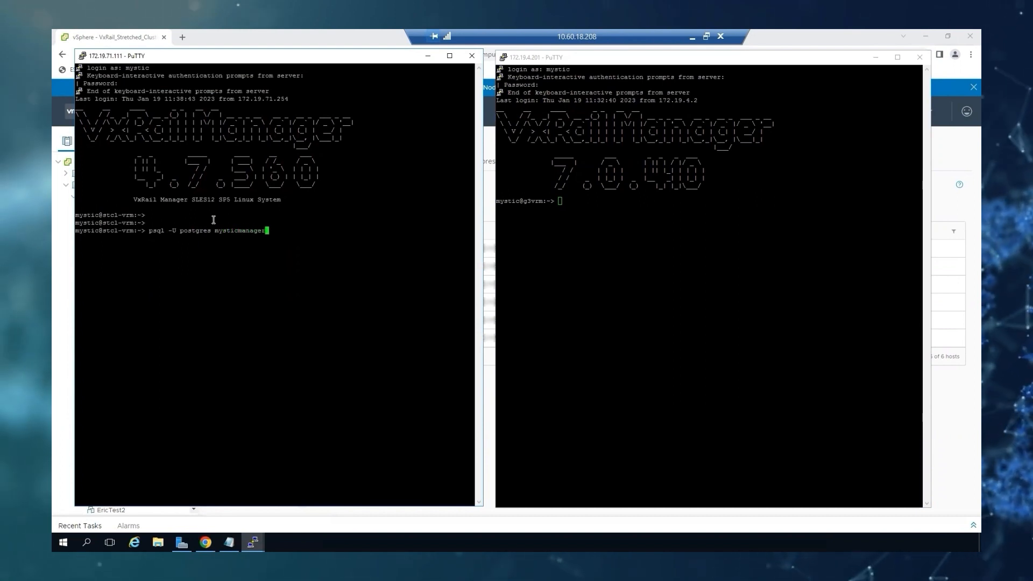
pyautogui.press('Return')
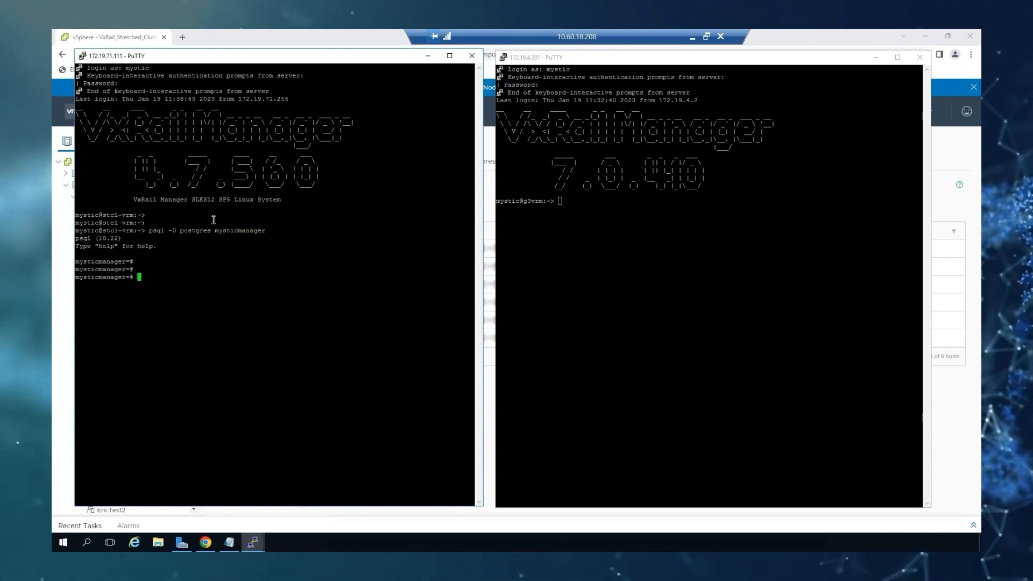
# Step: Run select * from node; to list the six node records
pyautogui.write('select')
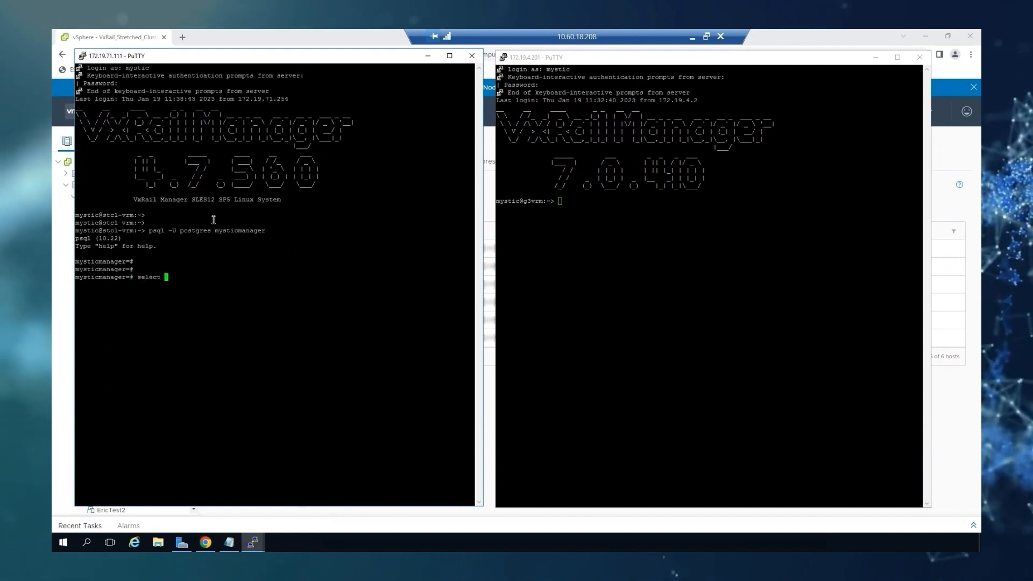
pyautogui.write('* from')
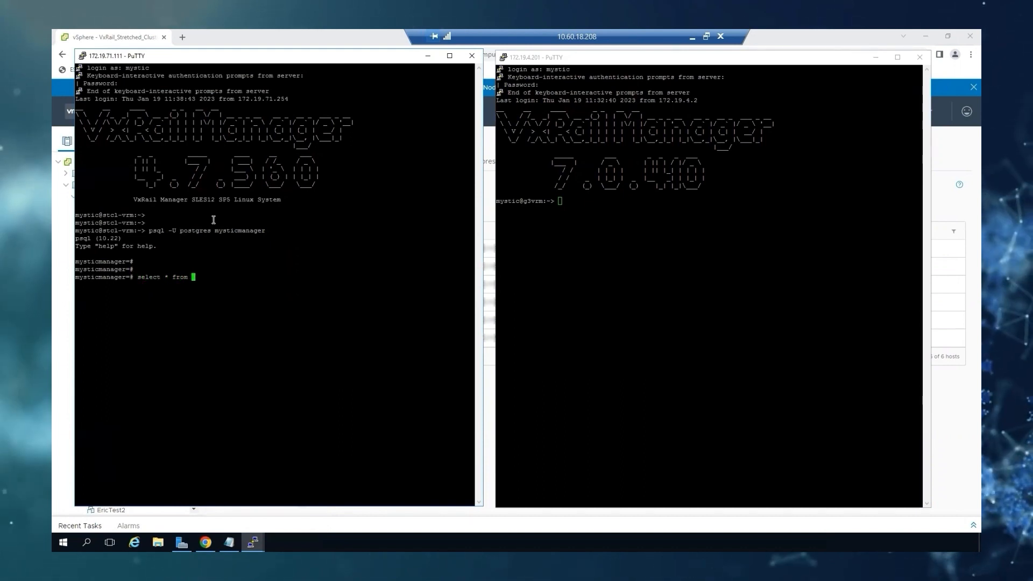
pyautogui.press('Return')
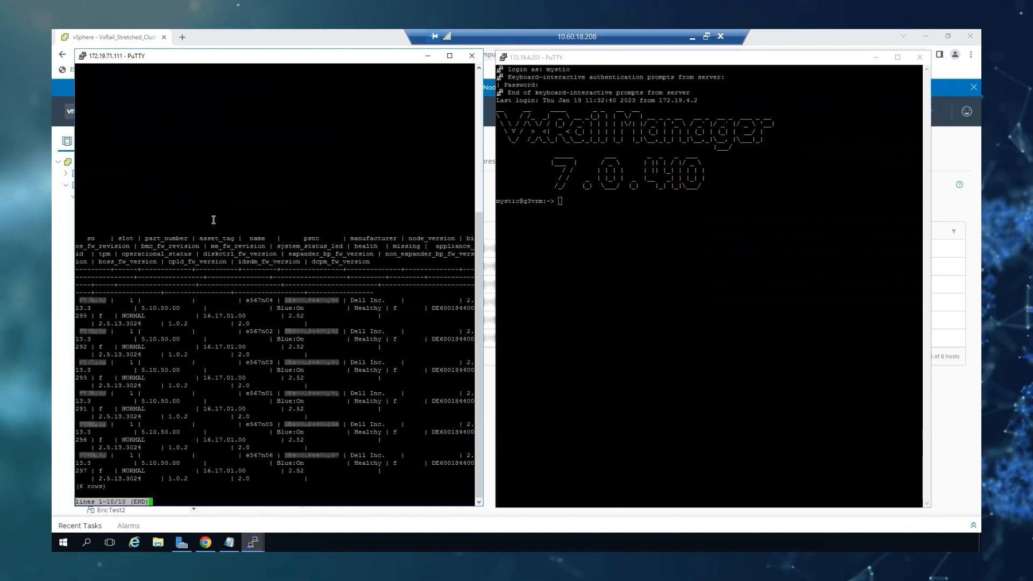
pyautogui.moveTo(94, 280)
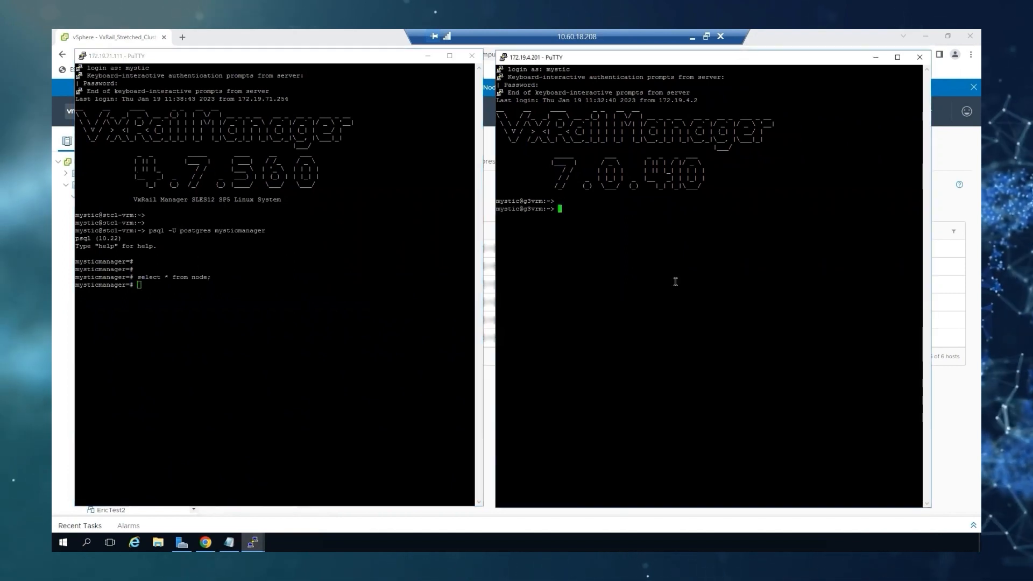
# Step: On VxRail Manager 7.0.400, run psql vxrail node_owner -c "select * from node;"
pyautogui.write('p')
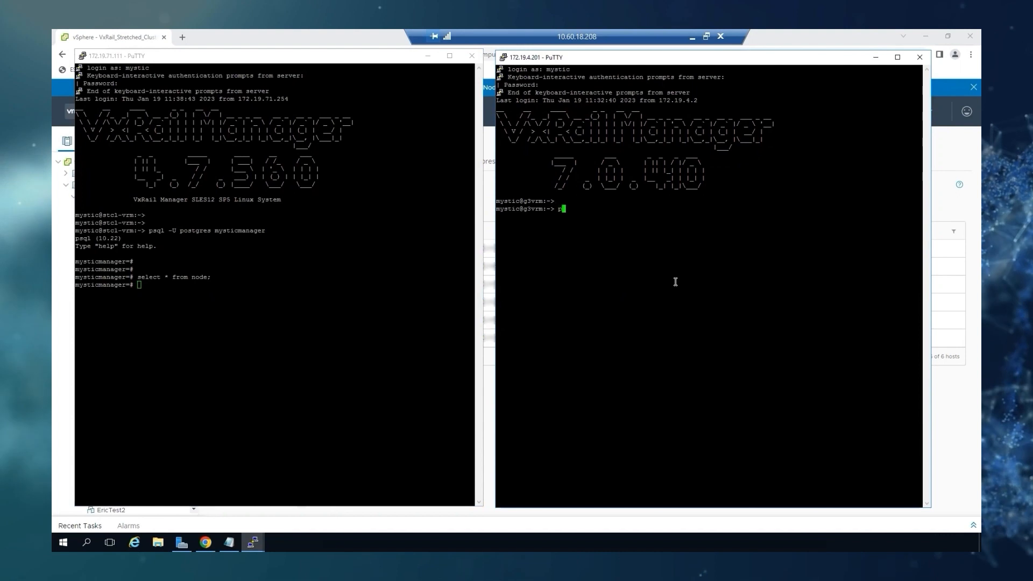
pyautogui.write('sql')
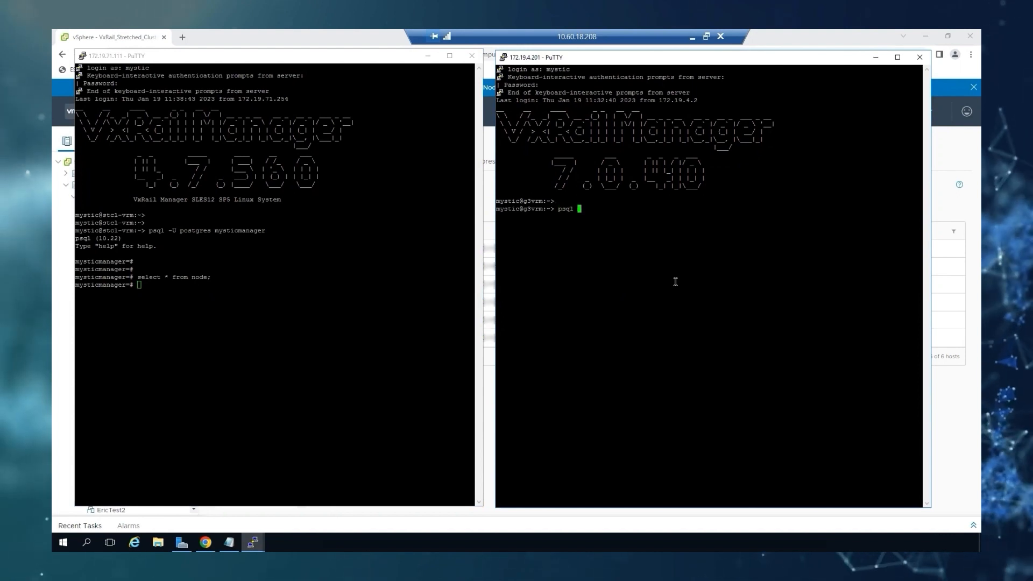
pyautogui.write('vxrail')
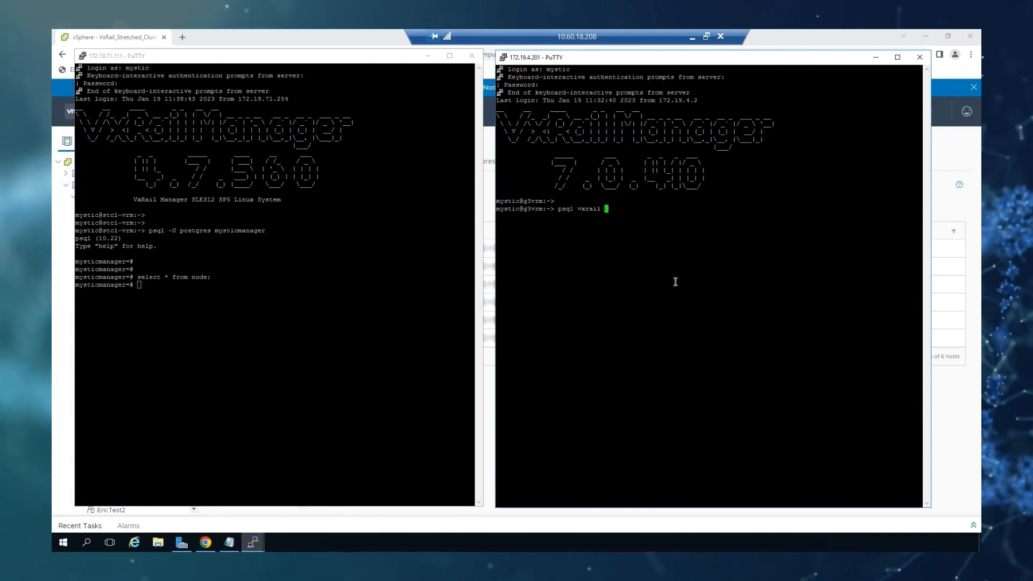
pyautogui.write('node')
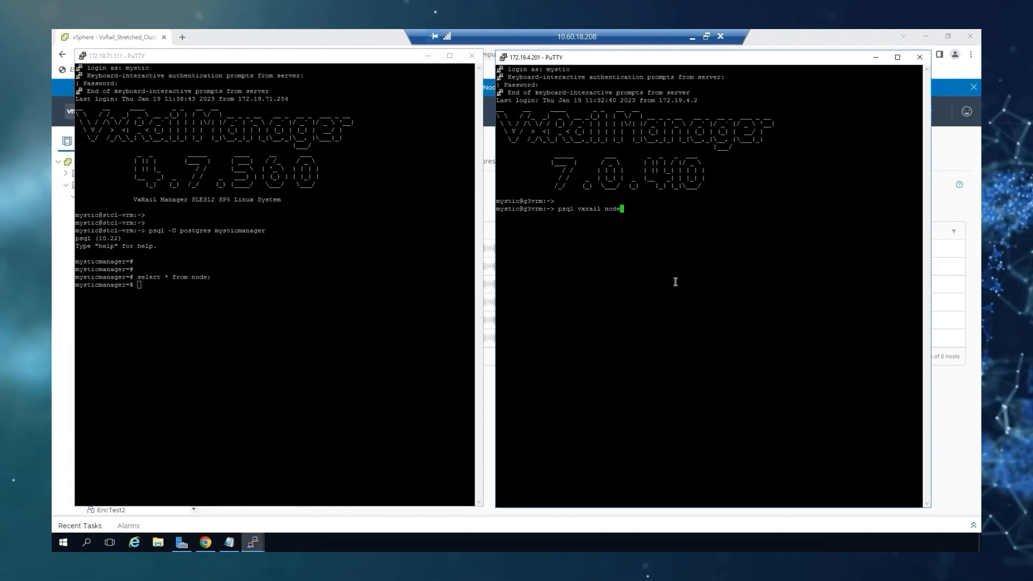
pyautogui.write('_owner')
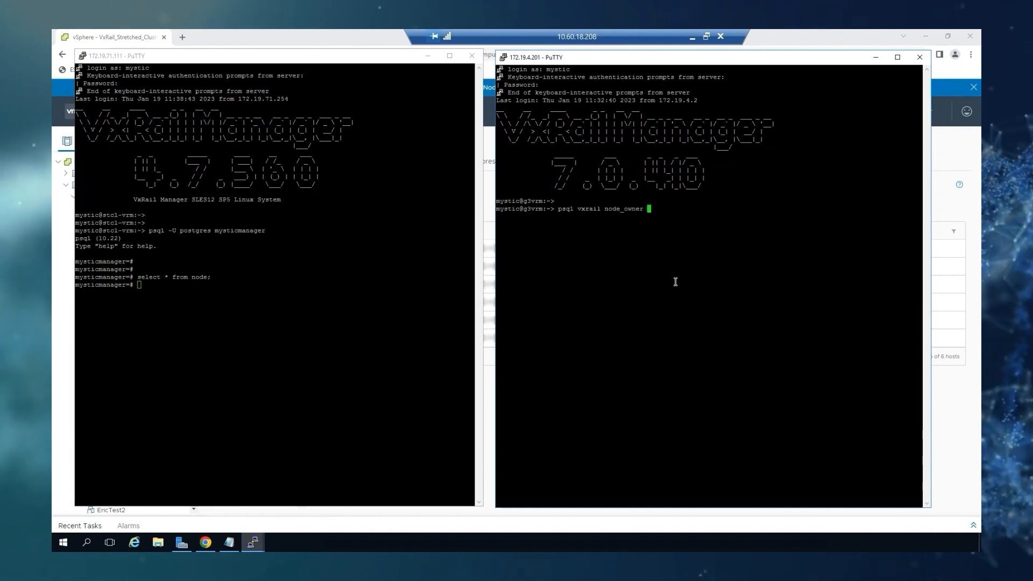
pyautogui.write('-c "select * f')
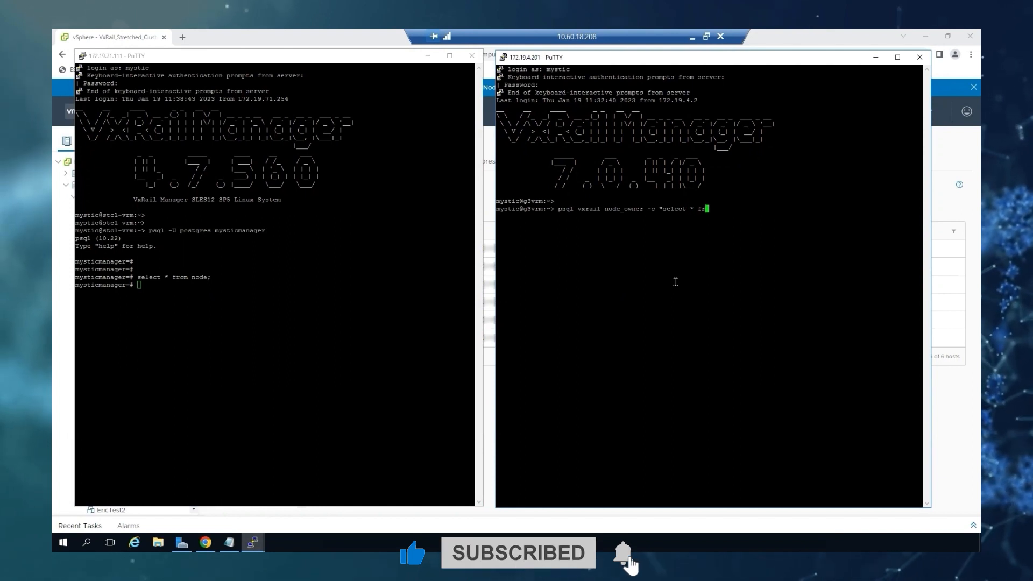
pyautogui.write('rom node')
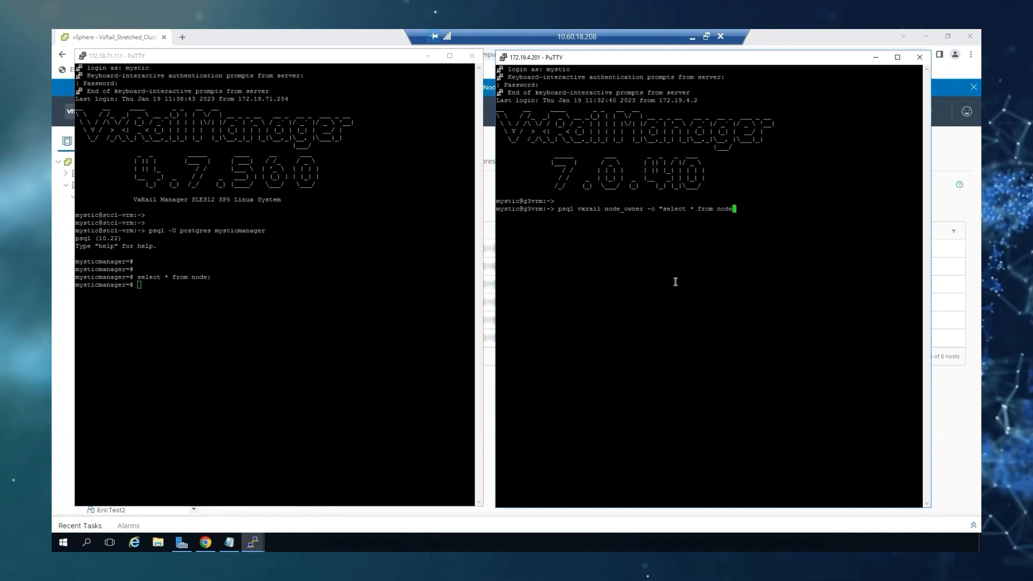
pyautogui.write(';')
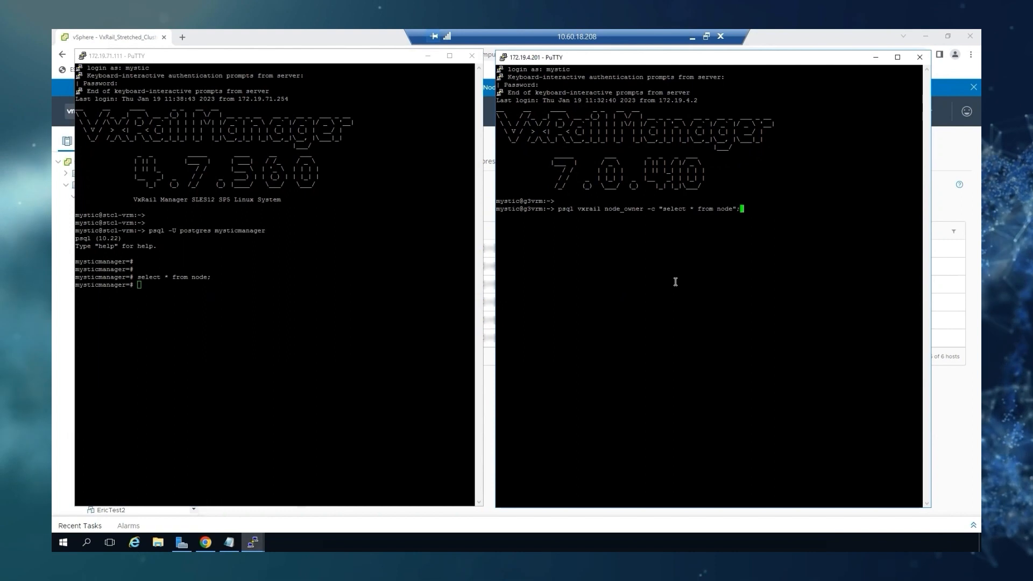
pyautogui.press('Return')
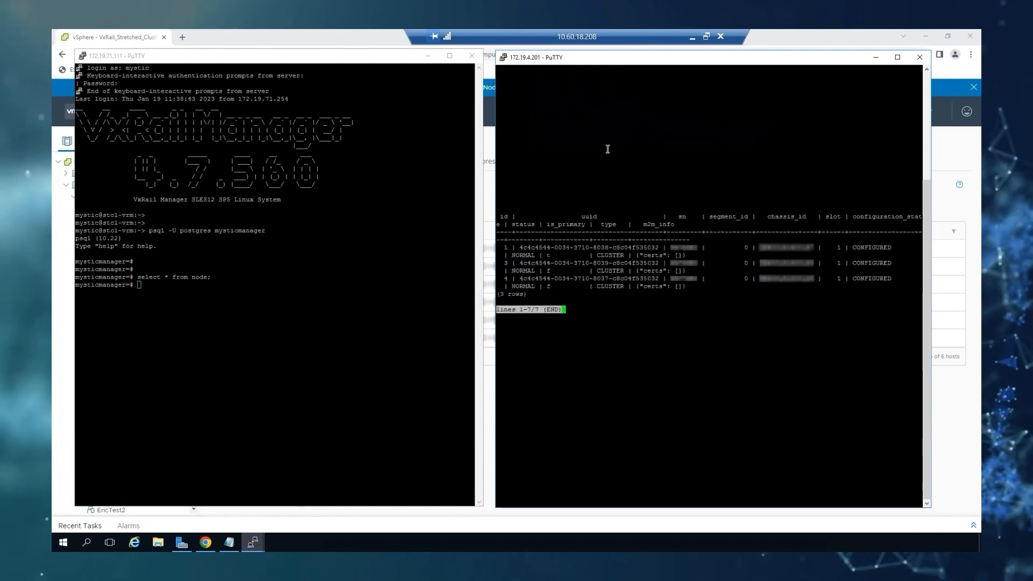
pyautogui.moveTo(540, 256)
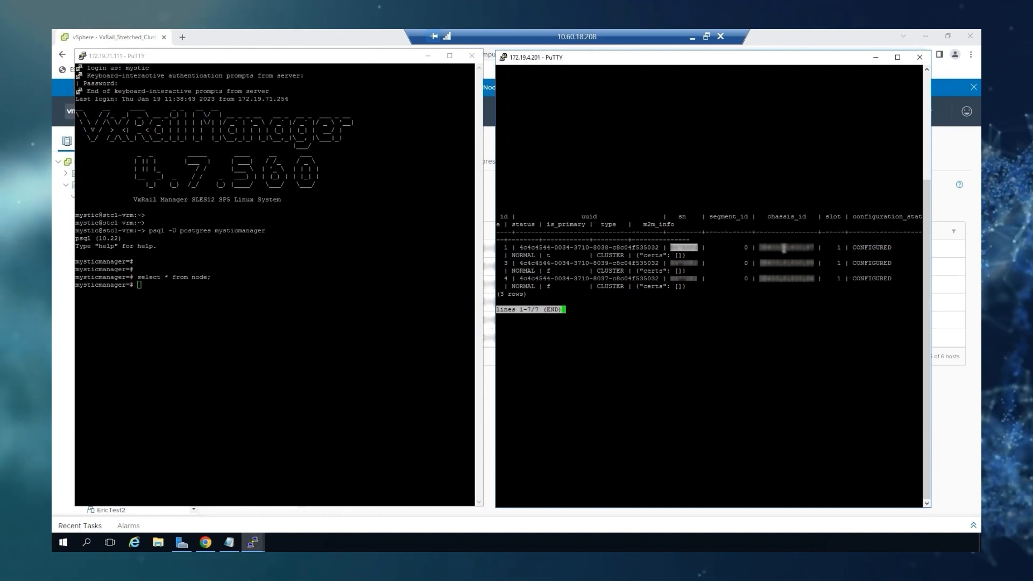
pyautogui.moveTo(820, 339)
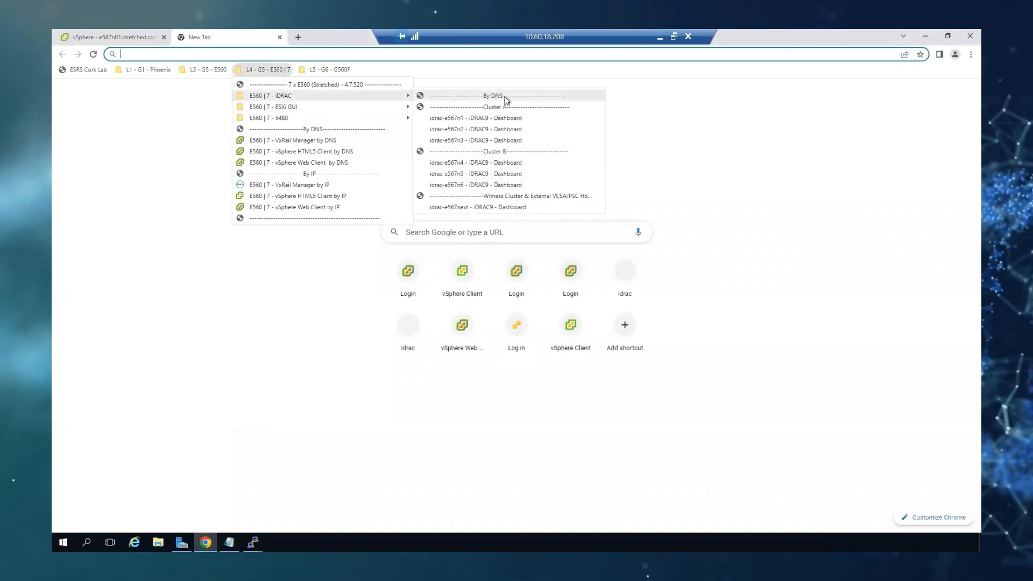
# Step: Log in to node e567n2's iDRAC as root and open its virtual console
pyautogui.click(475, 128)
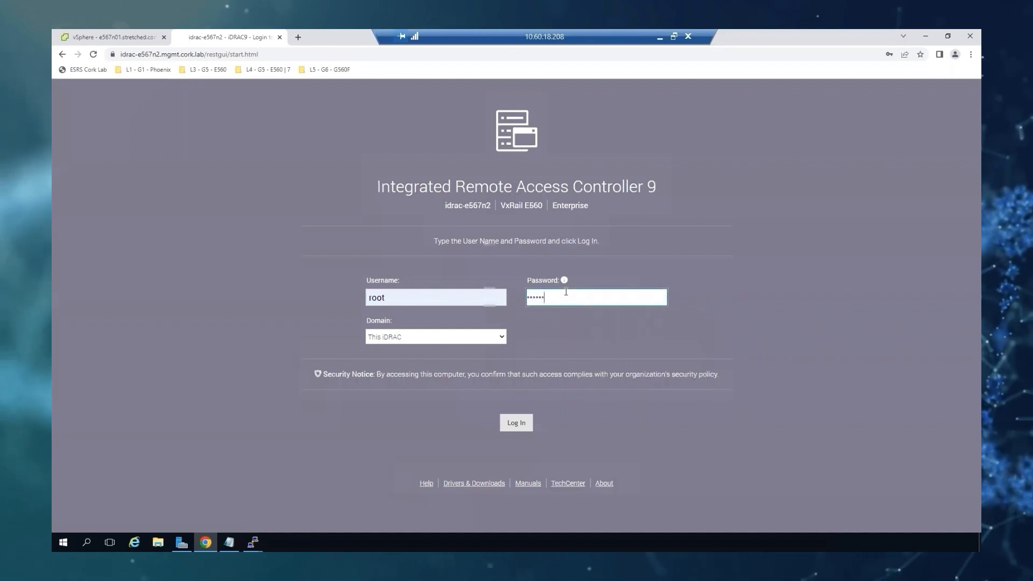
pyautogui.click(516, 422)
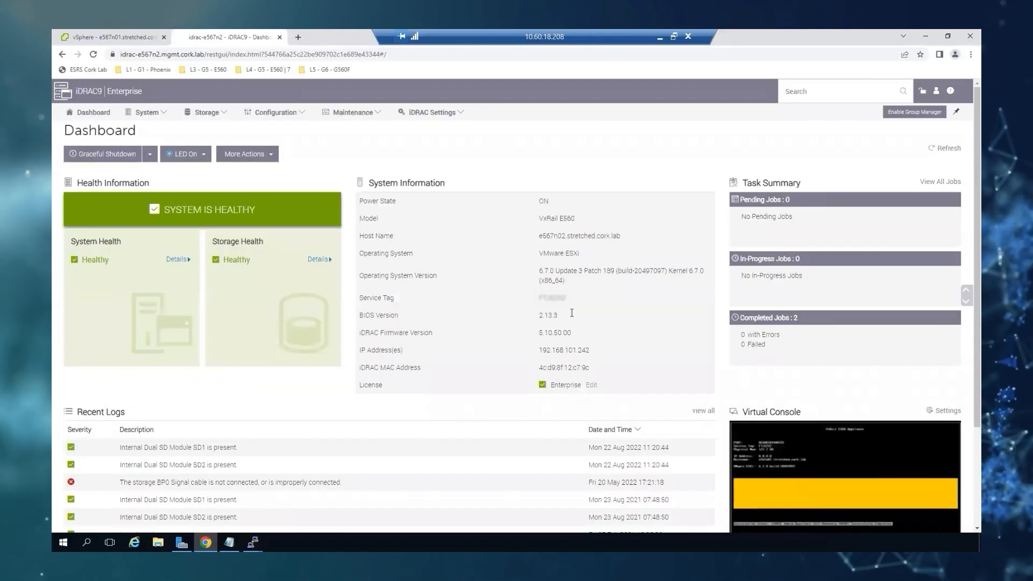
pyautogui.doubleClick(552, 297)
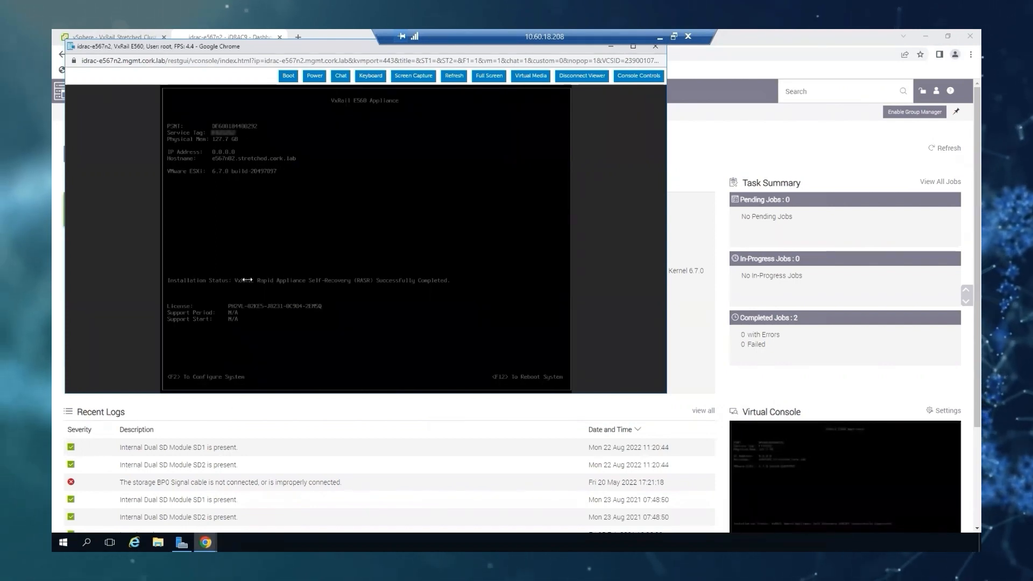
# Step: Open host e567n01's Services, start SSH, and prepare a PuTTY session to e567n01
pyautogui.click(112, 37)
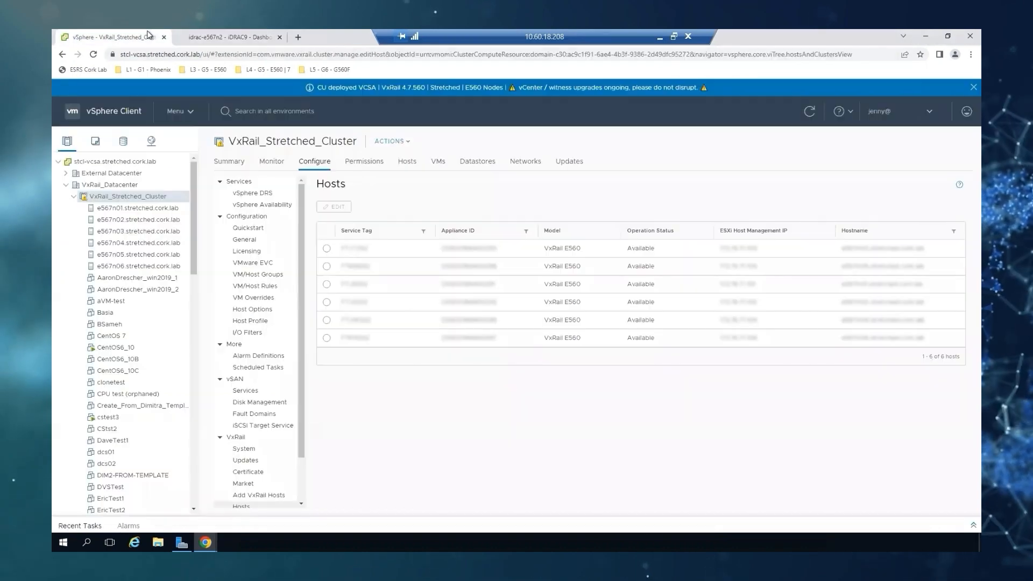
pyautogui.click(139, 208)
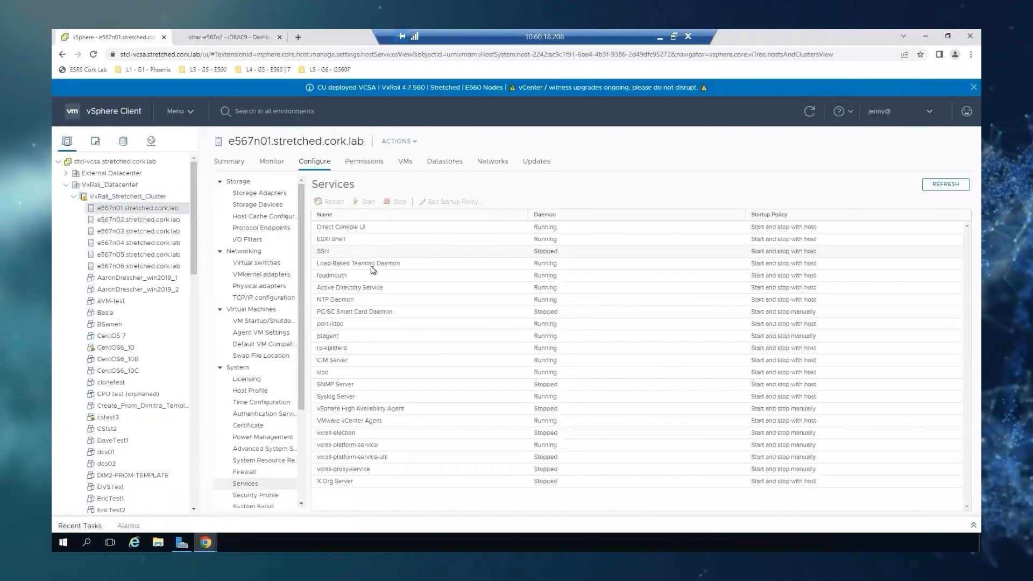
pyautogui.moveTo(313, 176)
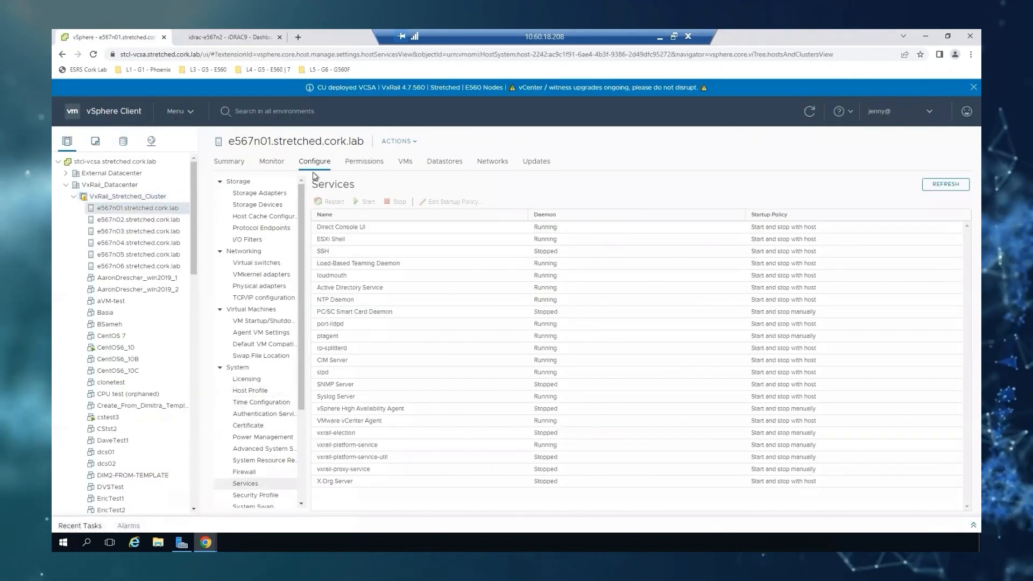
pyautogui.click(322, 252)
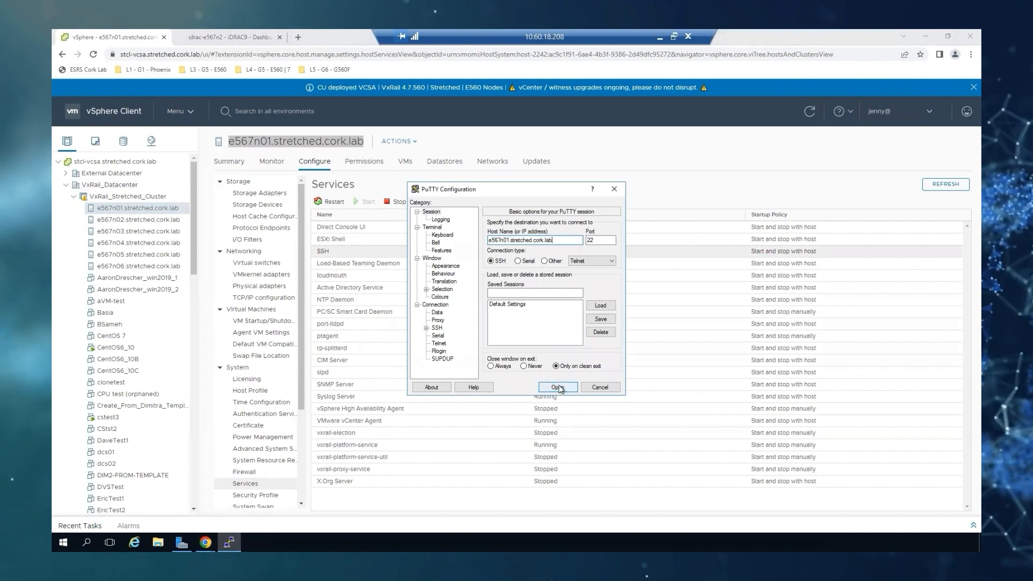
# Step: Open the SSH session to e567n01, log in, and maximize the terminal
pyautogui.click(557, 387)
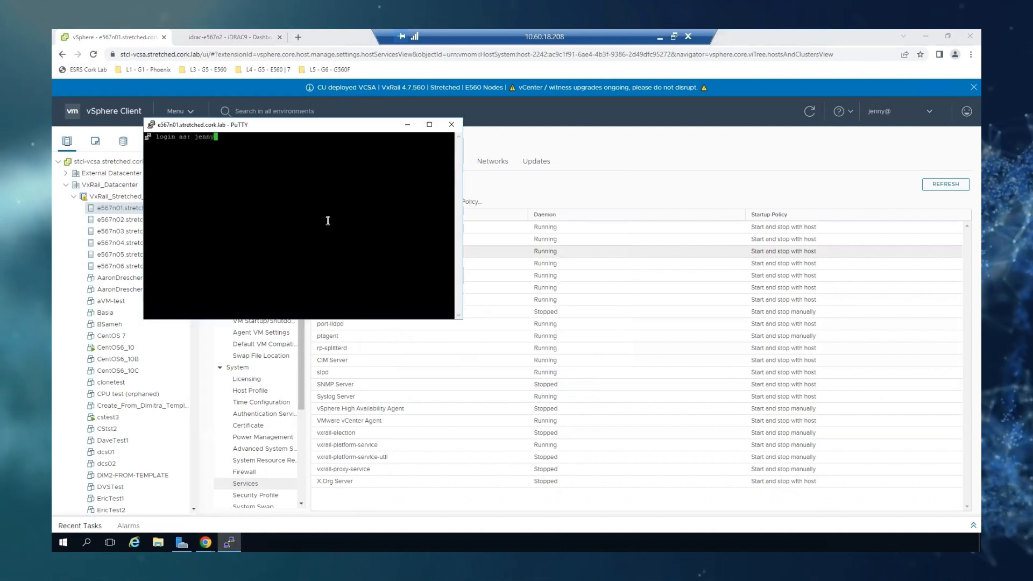
pyautogui.write('@vspex.local')
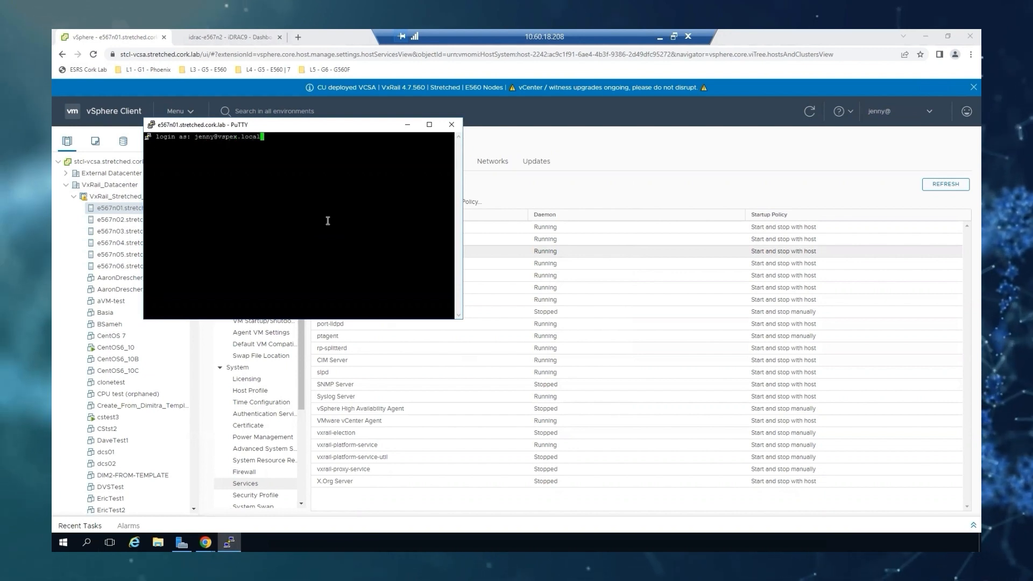
pyautogui.press('Return')
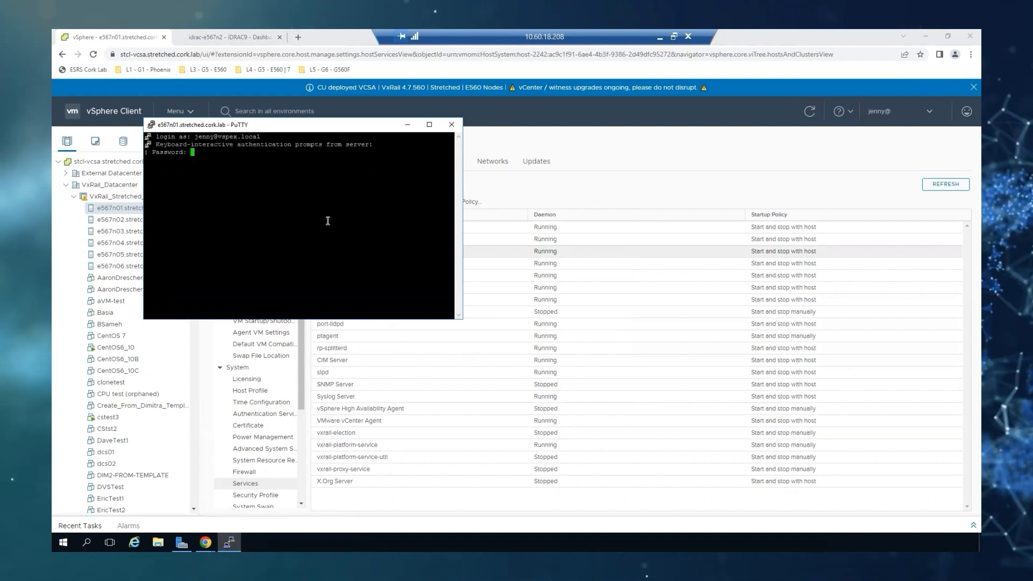
pyautogui.press('Return')
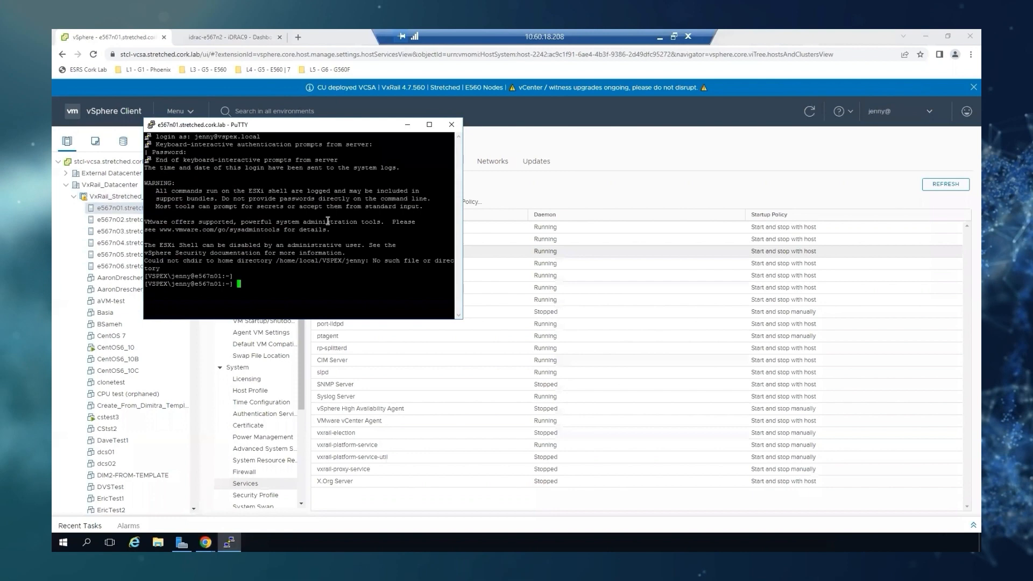
pyautogui.press('Return')
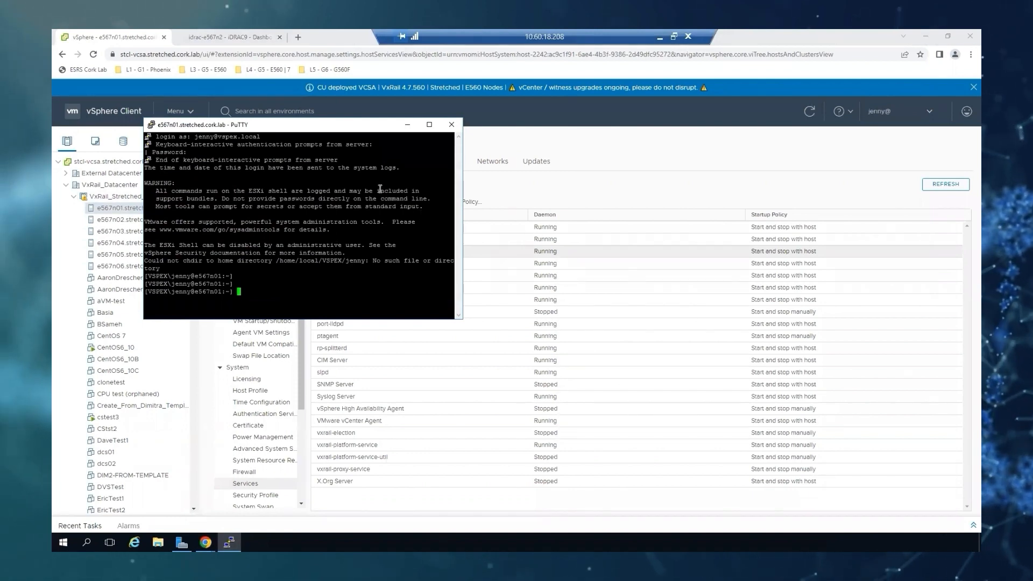
pyautogui.click(429, 124)
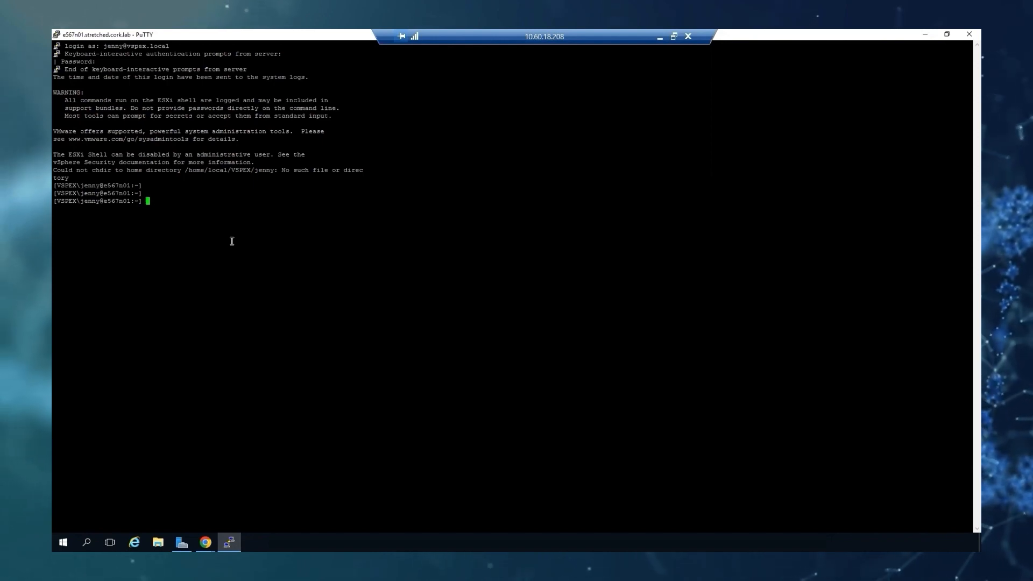
# Step: Run /opt/dell/DellPTAgent/tools/ipmitool_static fru print 17 to show the chassis record
pyautogui.write('opt/')
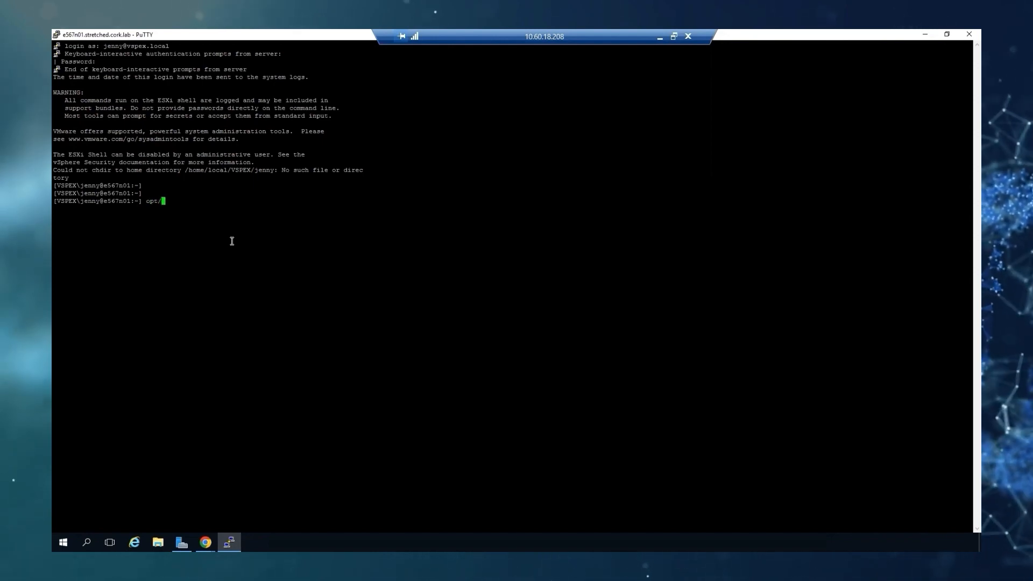
pyautogui.write('dell/')
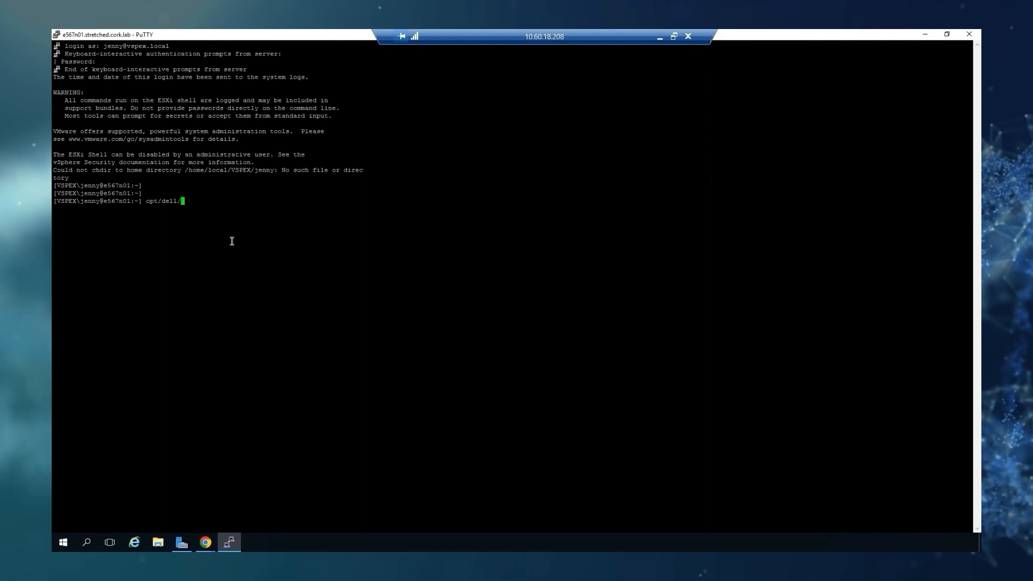
pyautogui.write('DellPTAgent/tools/')
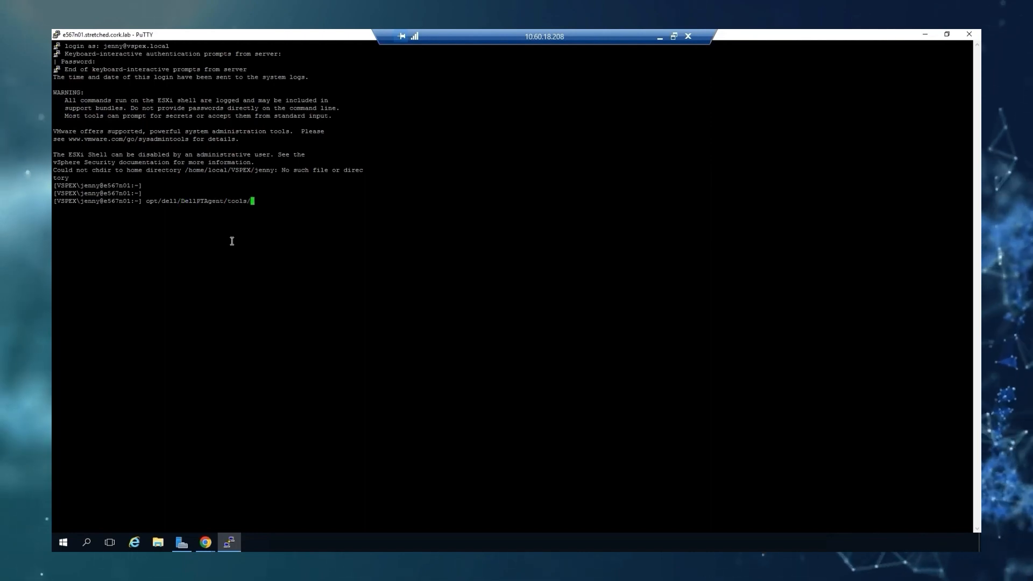
pyautogui.write('ipmitool_static')
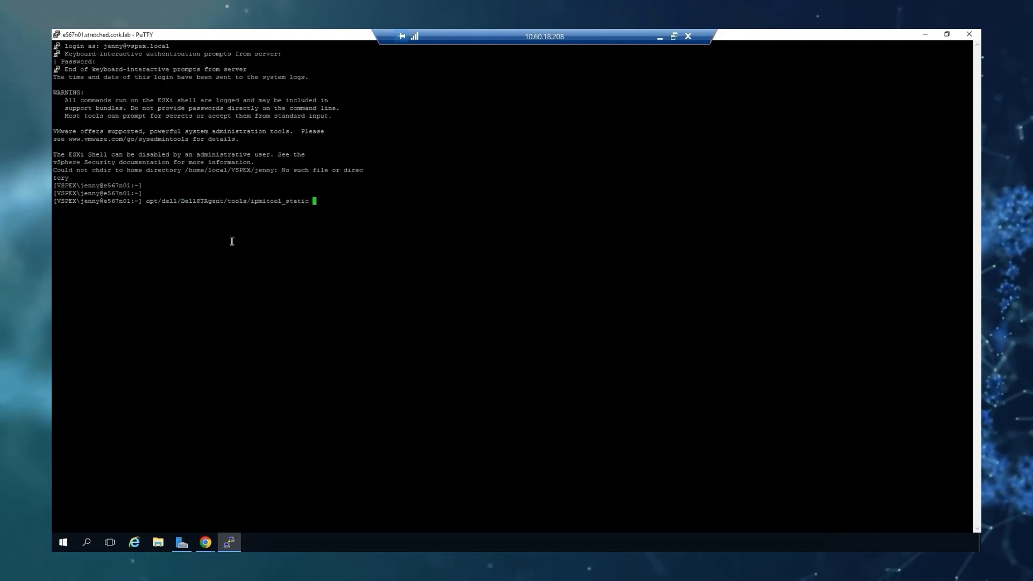
pyautogui.write('fru')
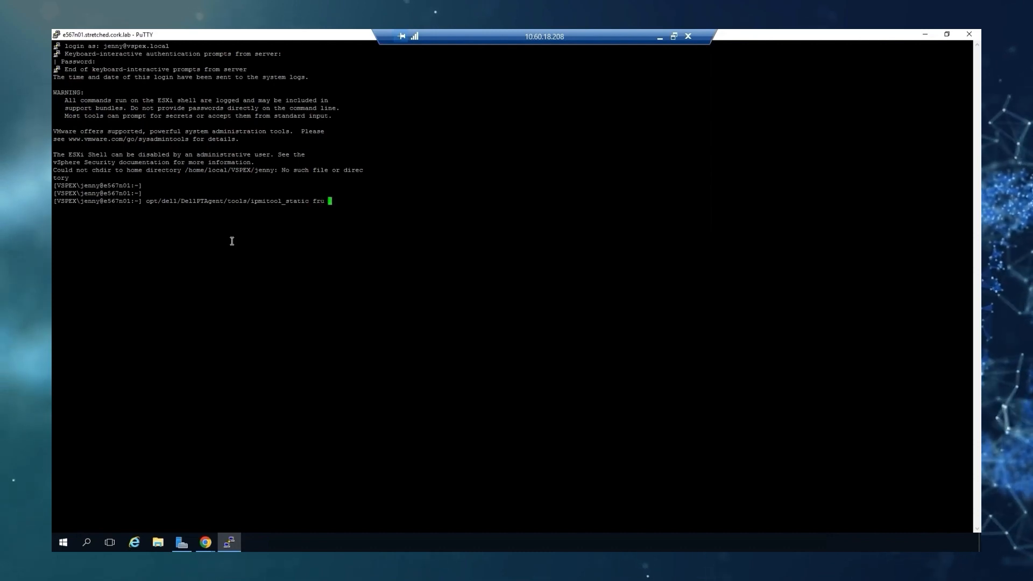
pyautogui.press('Return')
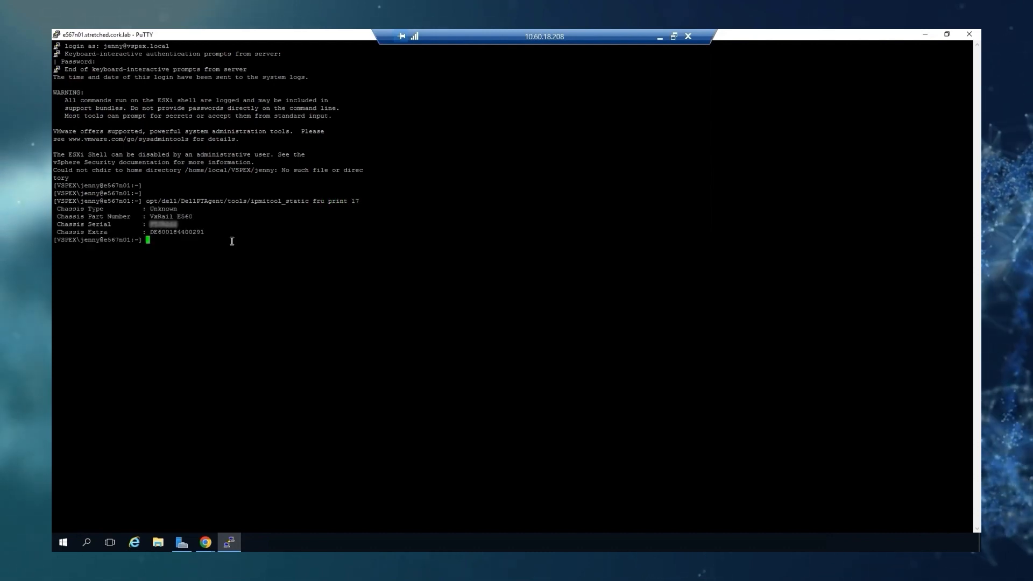